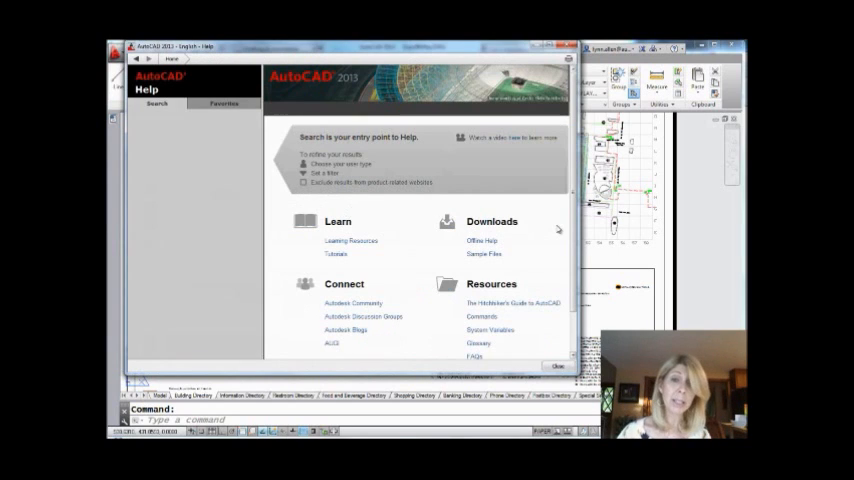
- Close the AutoCAD Help window and return to the site plan drawing
click(156, 104)
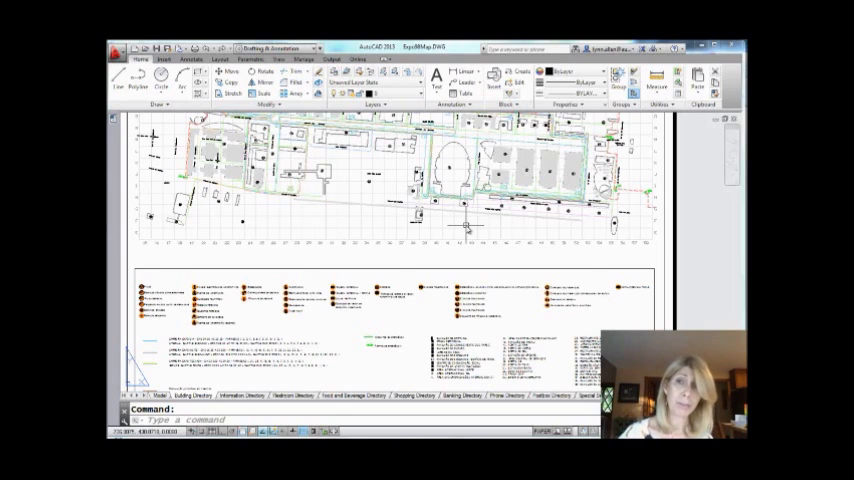
mouse_move(550, 210)
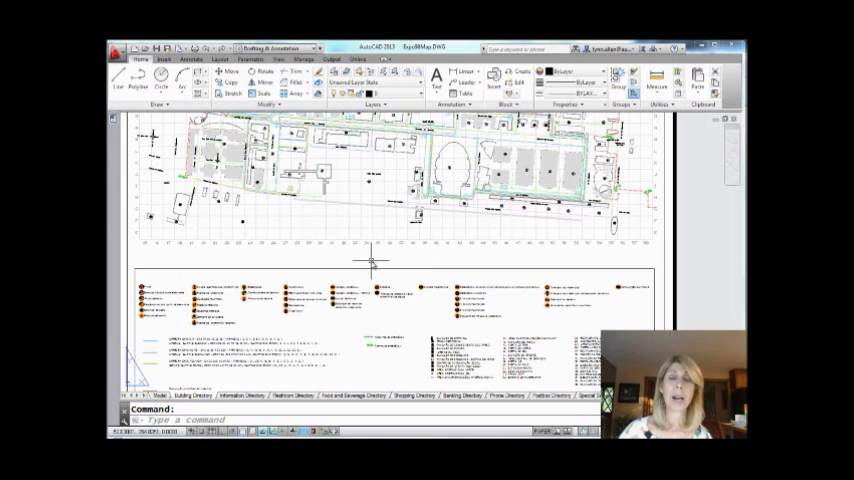
- Launch the Customize User Interface editor with the CUI command
text(CUI)
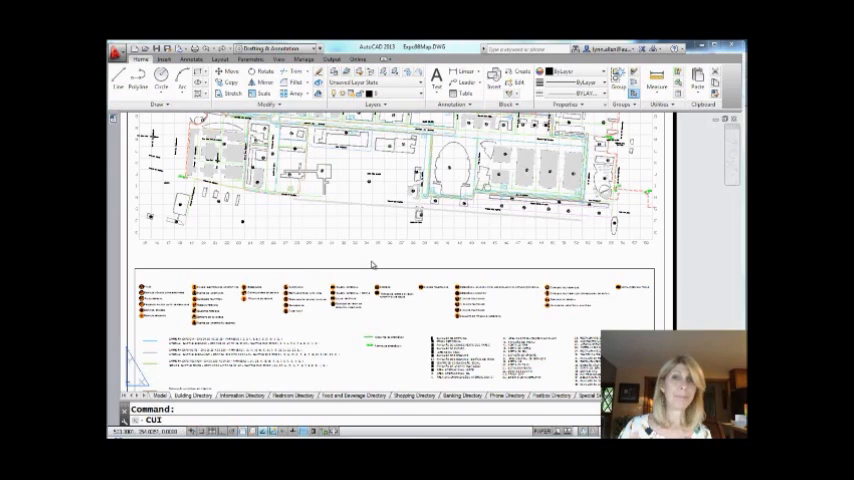
key(enter)
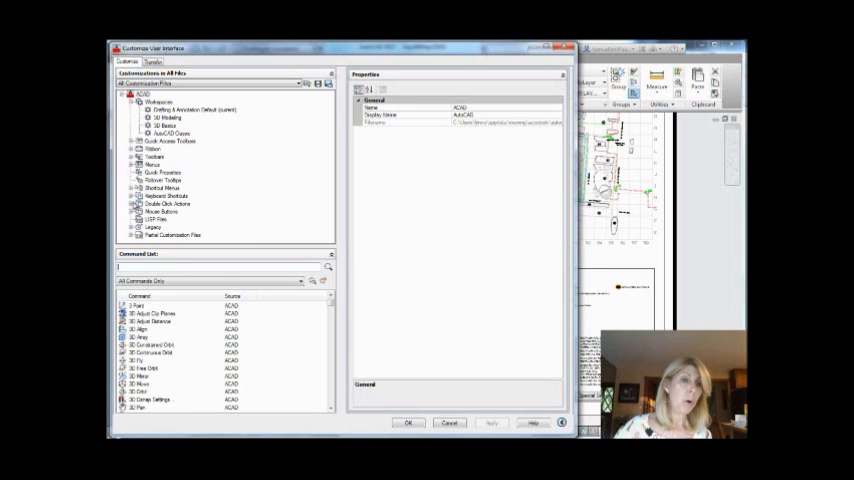
- Expand Keyboard Shortcuts and filter the command list to 'can' for Cancel commands
click(138, 196)
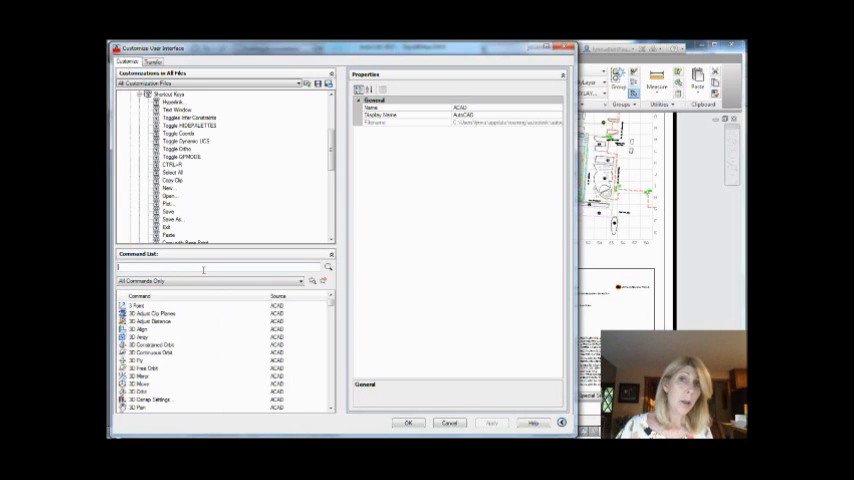
text(canc)
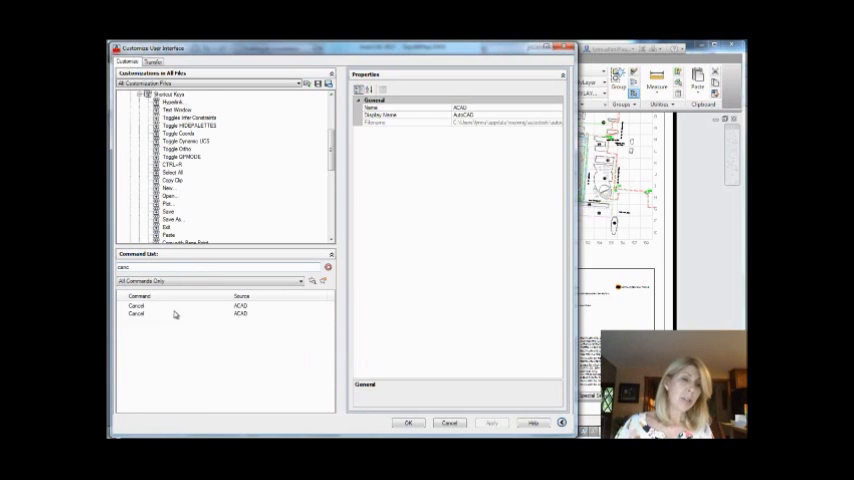
- Compare both Cancel commands' macros and select the one with ^C^C
click(136, 304)
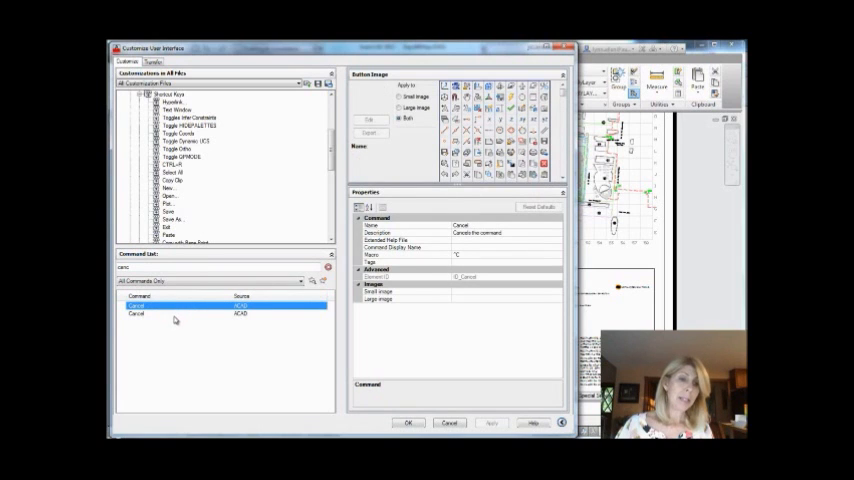
click(136, 312)
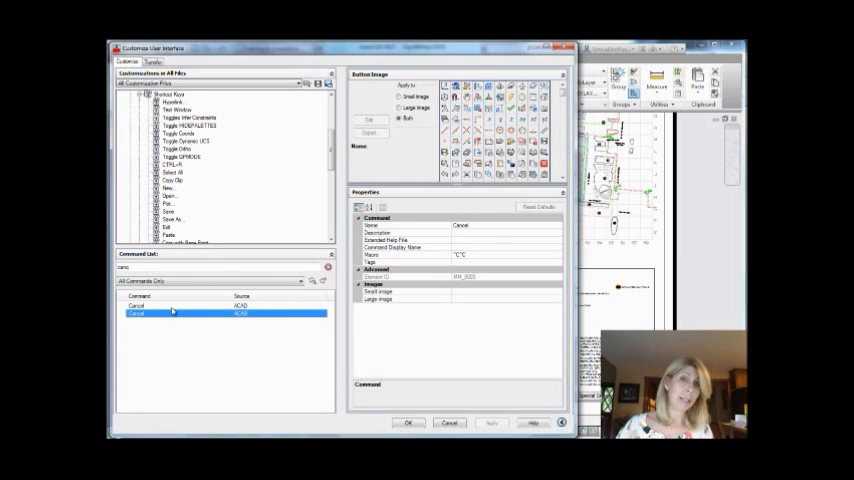
click(136, 304)
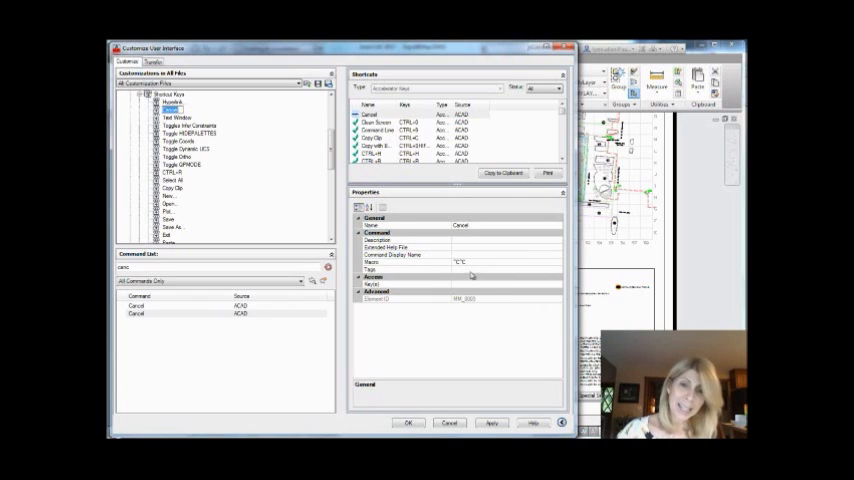
- Begin assigning a new shortcut key to the double Cancel command via its Key(s) property
click(460, 284)
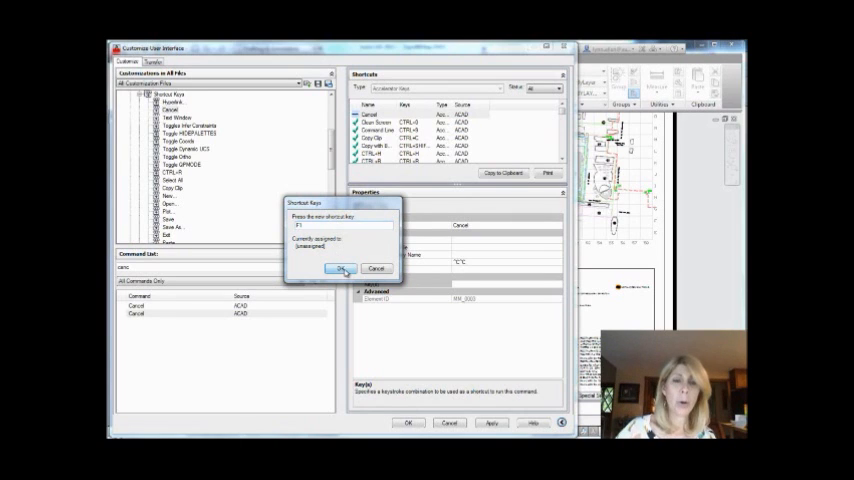
- Accept the F1 assignment, leave CUI, and start a CIRCLE to test cancelling
click(344, 268)
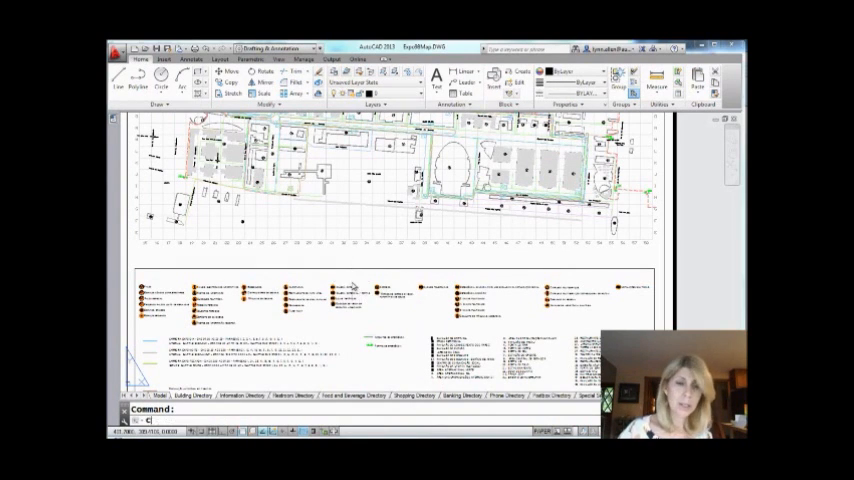
text(c)
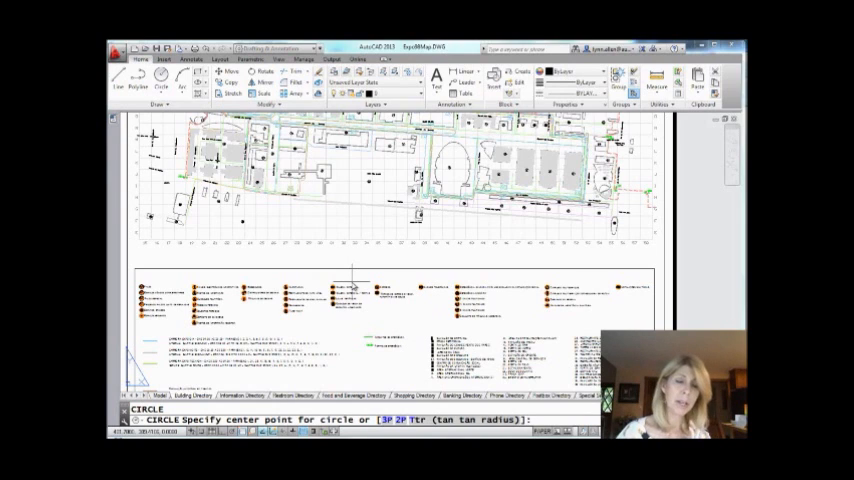